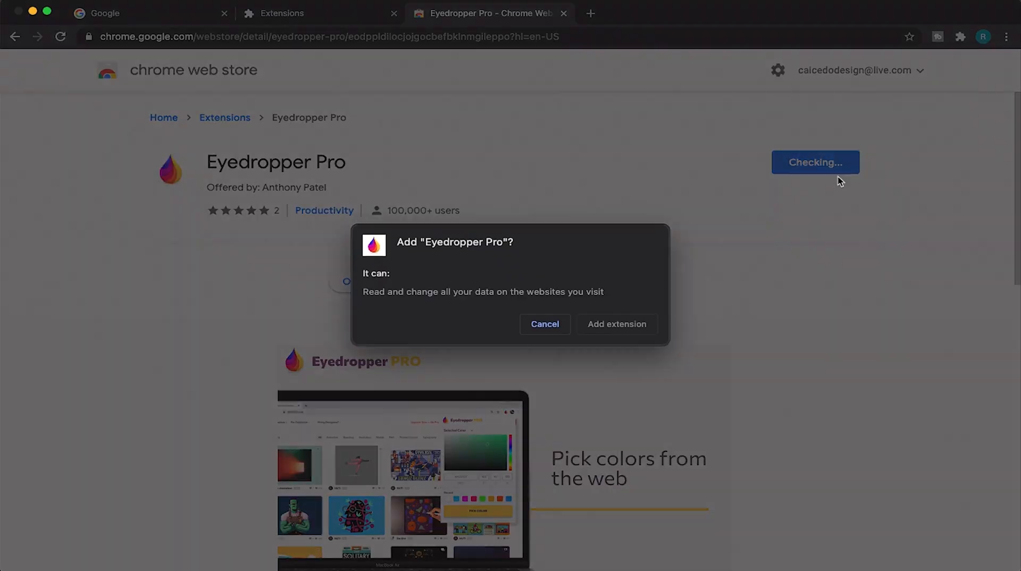
Try the Eyedropper Pro toolbar button before the extension is set up.
left_click(615, 323)
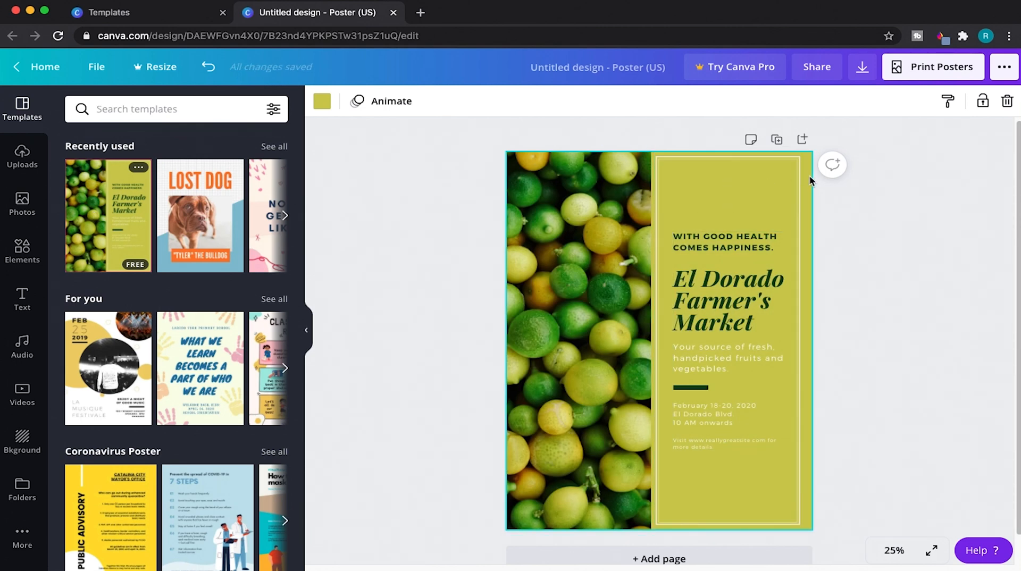
left_click(941, 36)
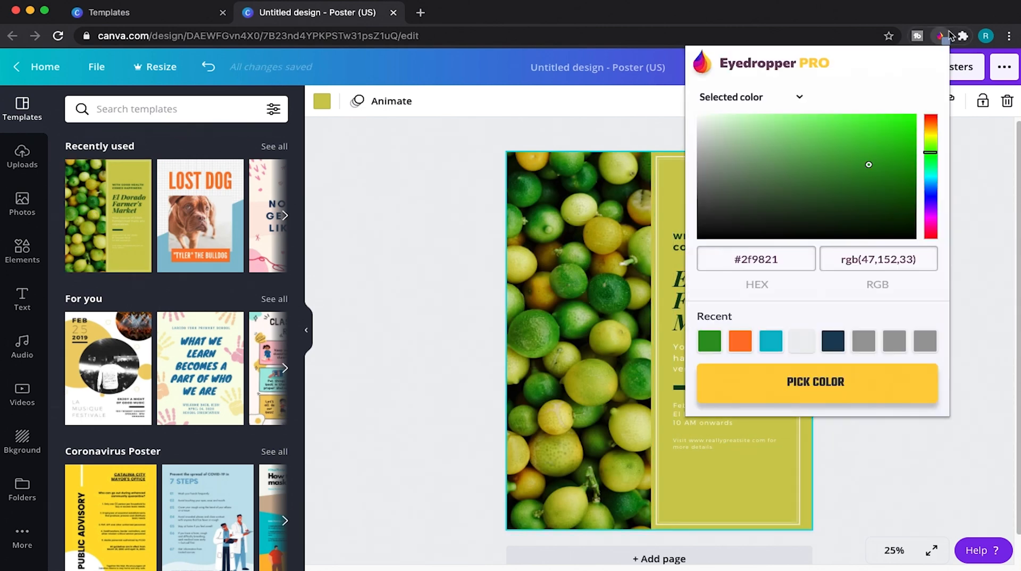
left_click(816, 152)
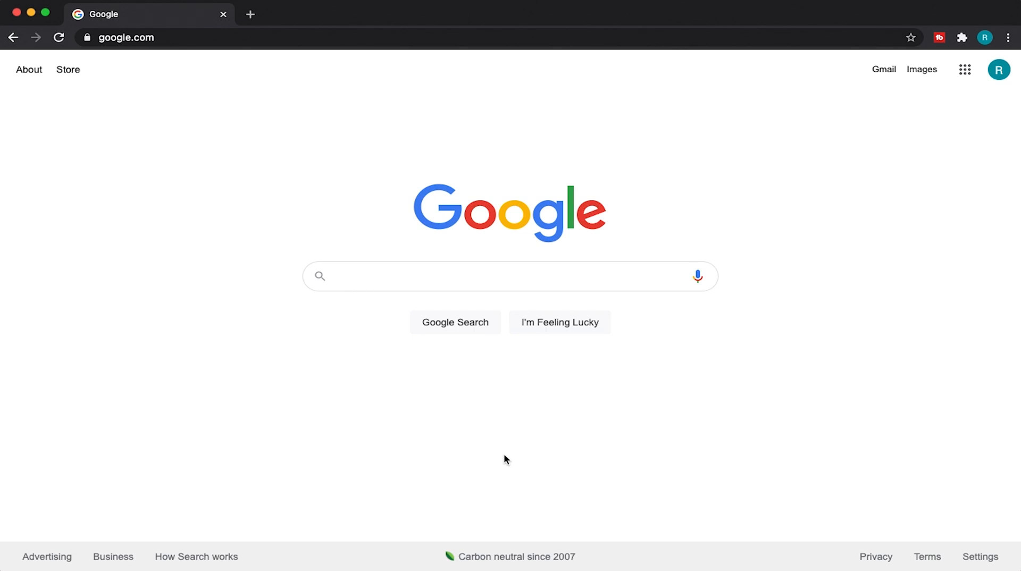
mouse_move(965, 70)
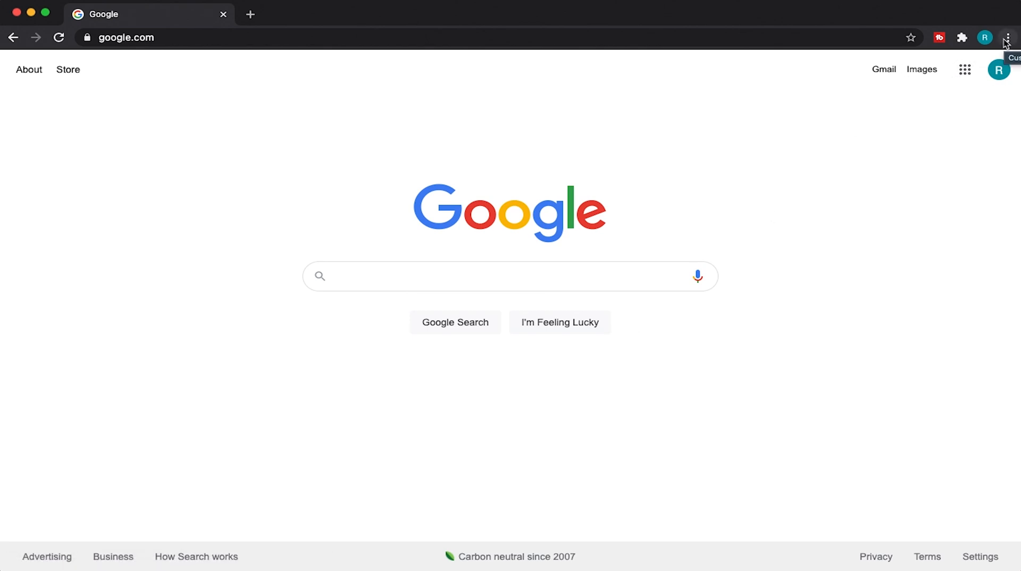
Reach Chrome's Extensions page via More Tools and reveal its side menu.
left_click(1009, 37)
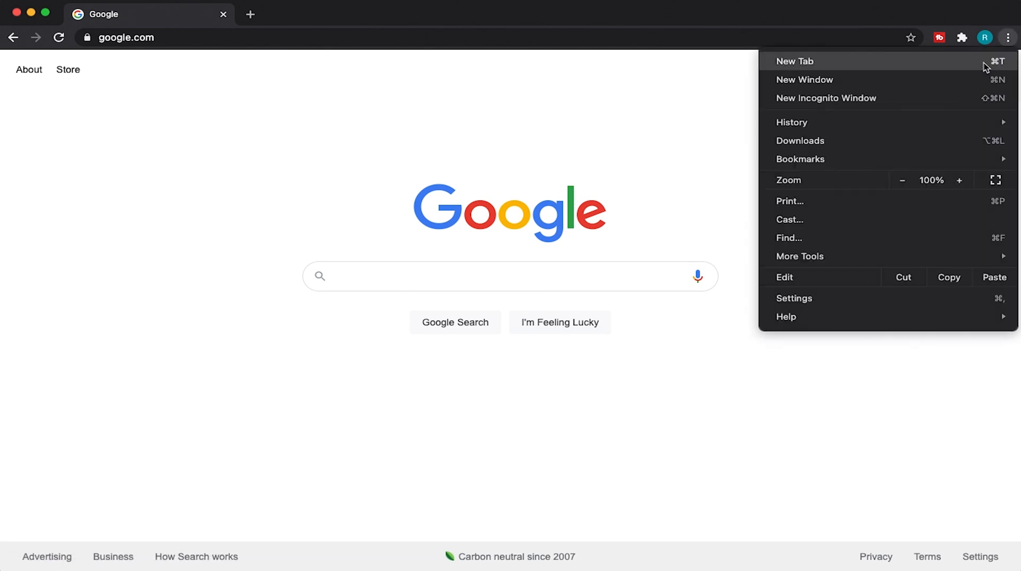
mouse_move(800, 256)
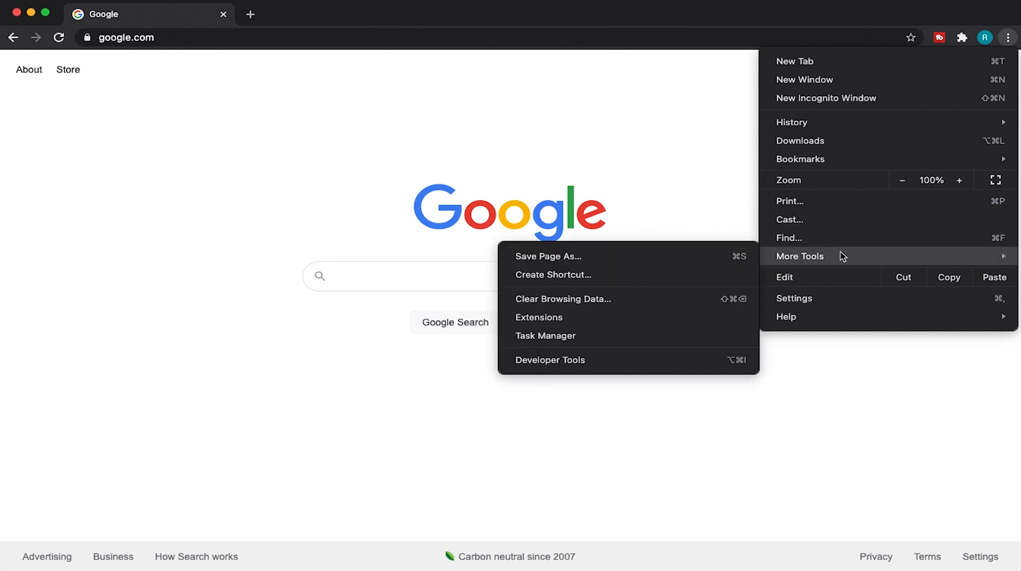
mouse_move(619, 320)
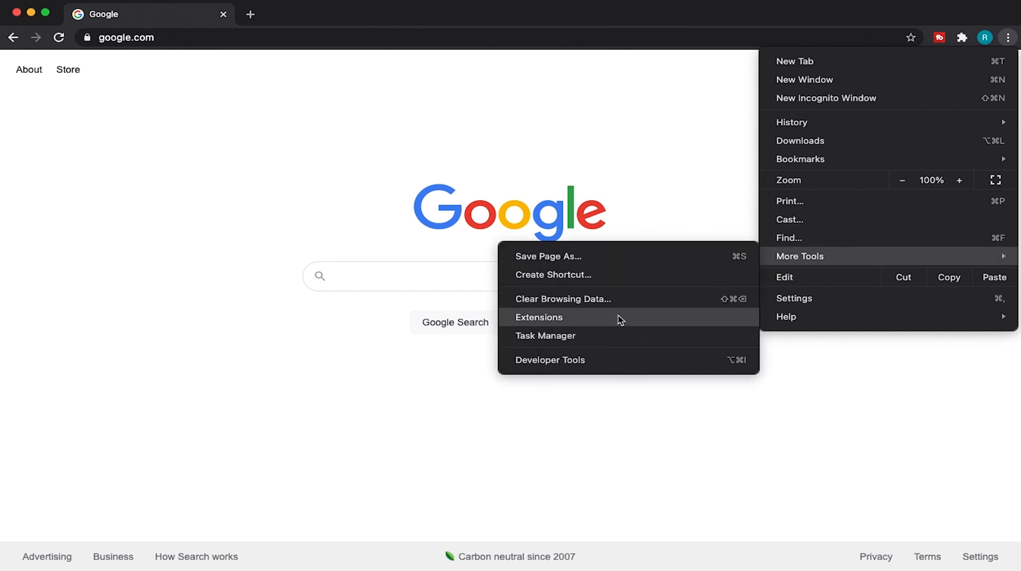
left_click(538, 317)
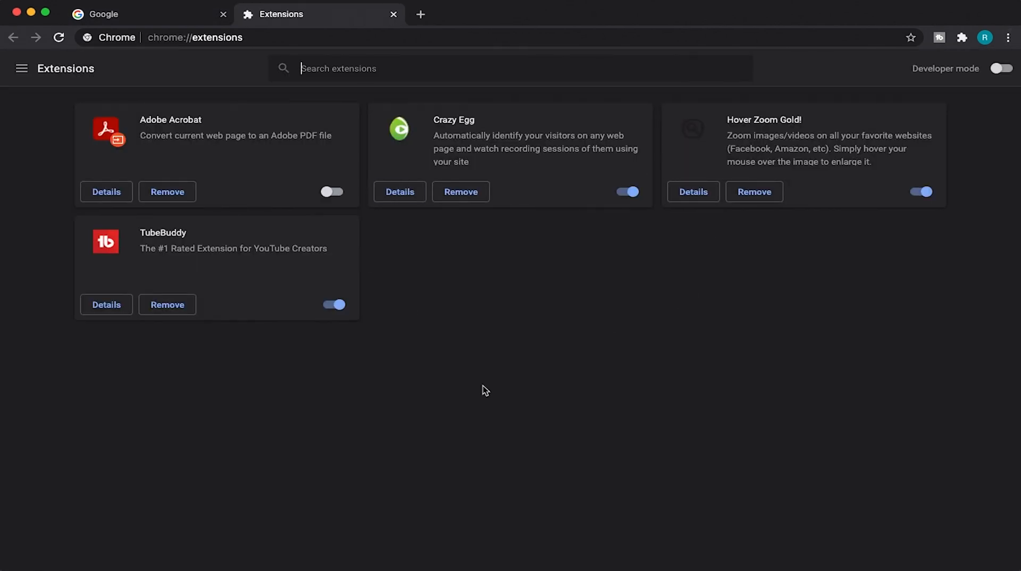
mouse_move(22, 68)
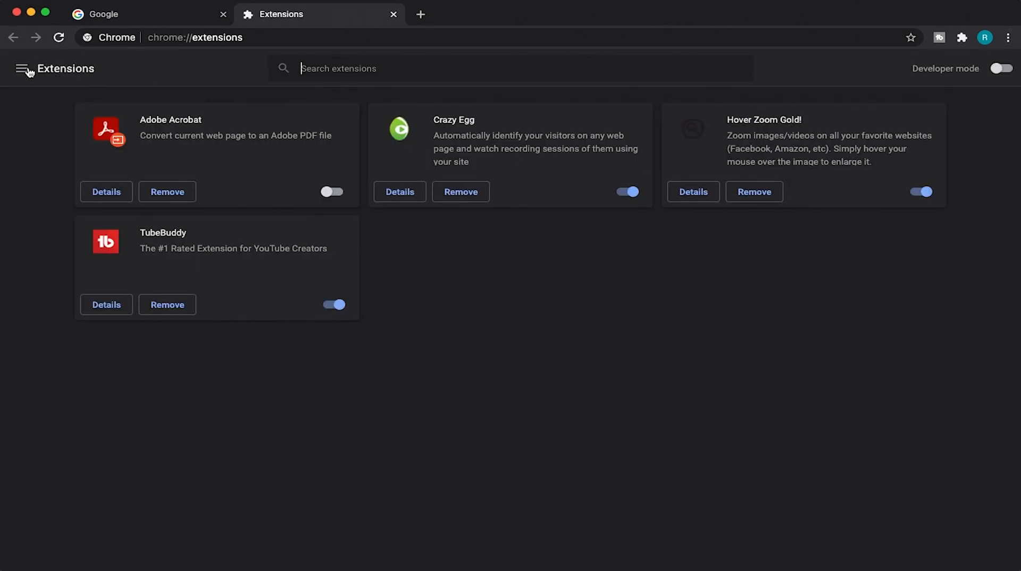
left_click(21, 68)
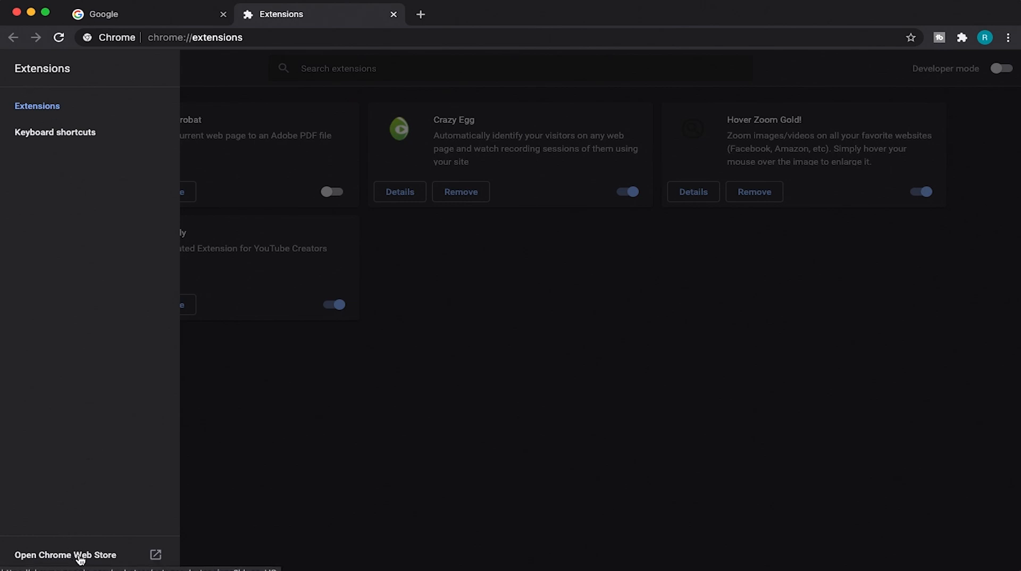
Search the Chrome Web Store for 'eyedropper' and browse the results.
left_click(65, 555)
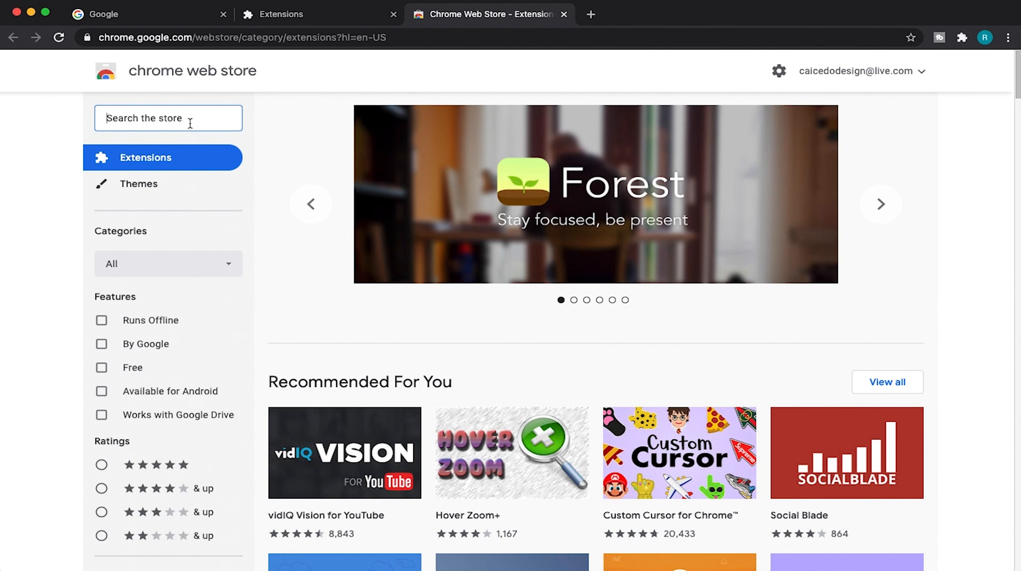
type("e")
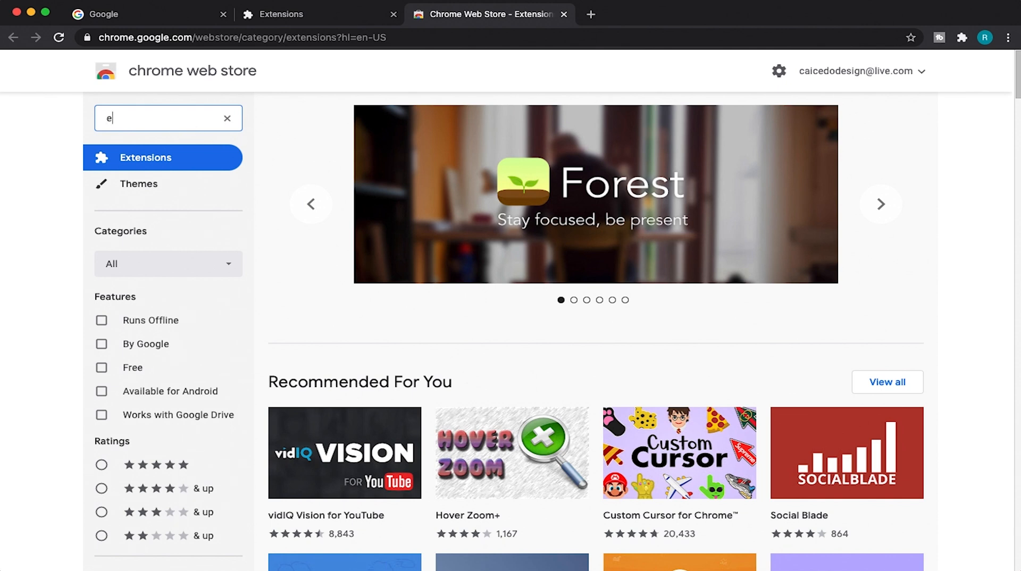
type("yedropper")
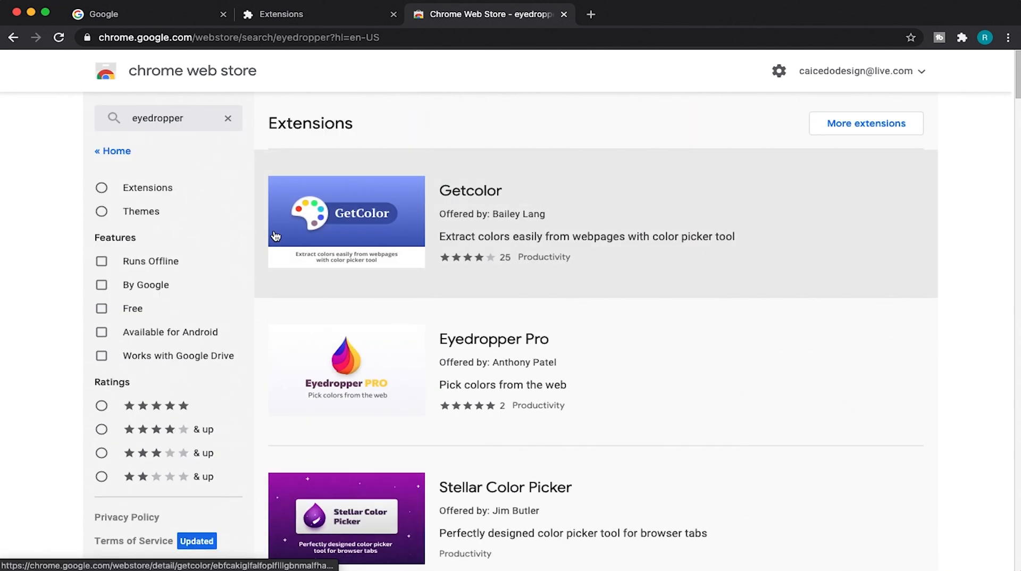
scroll("down", 3)
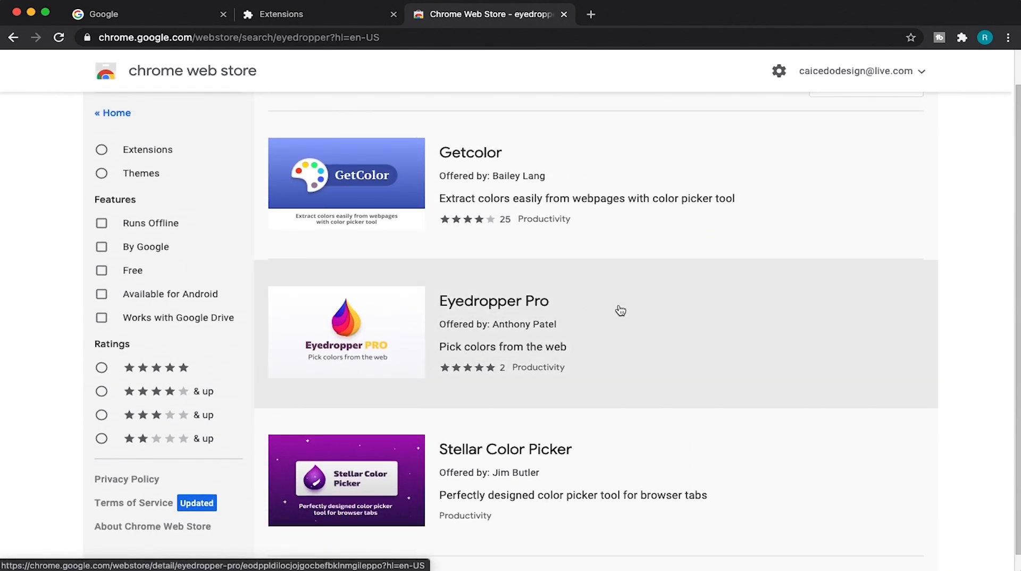
mouse_move(521, 312)
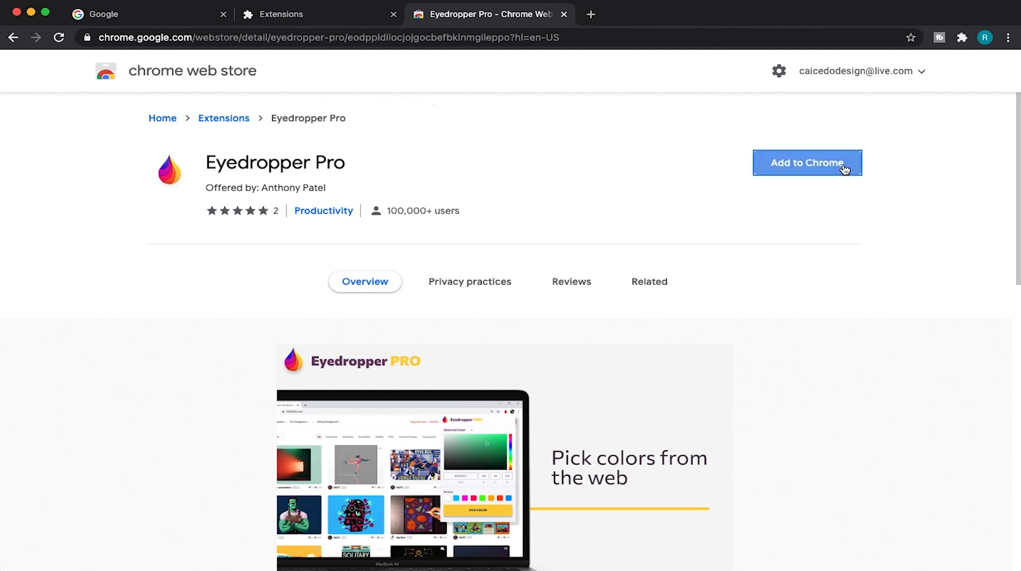
Add Eyedropper Pro to Chrome and show it in the installed extensions list.
left_click(807, 163)
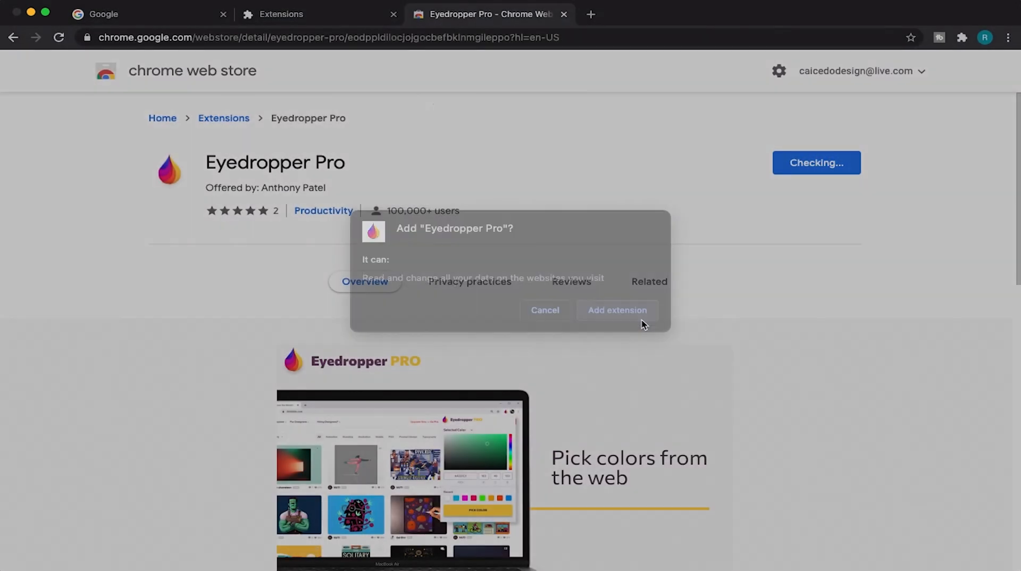
left_click(616, 310)
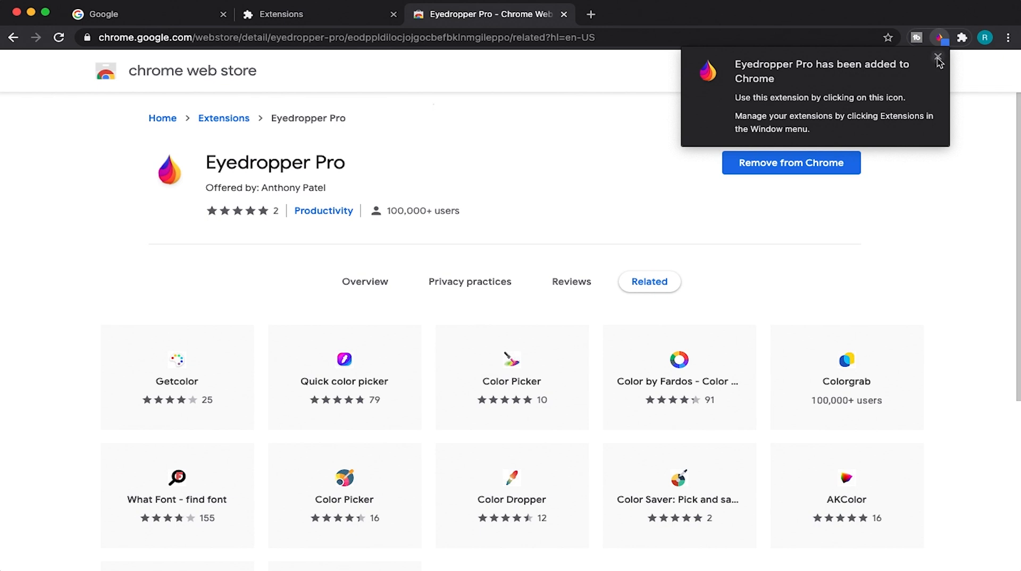
left_click(938, 58)
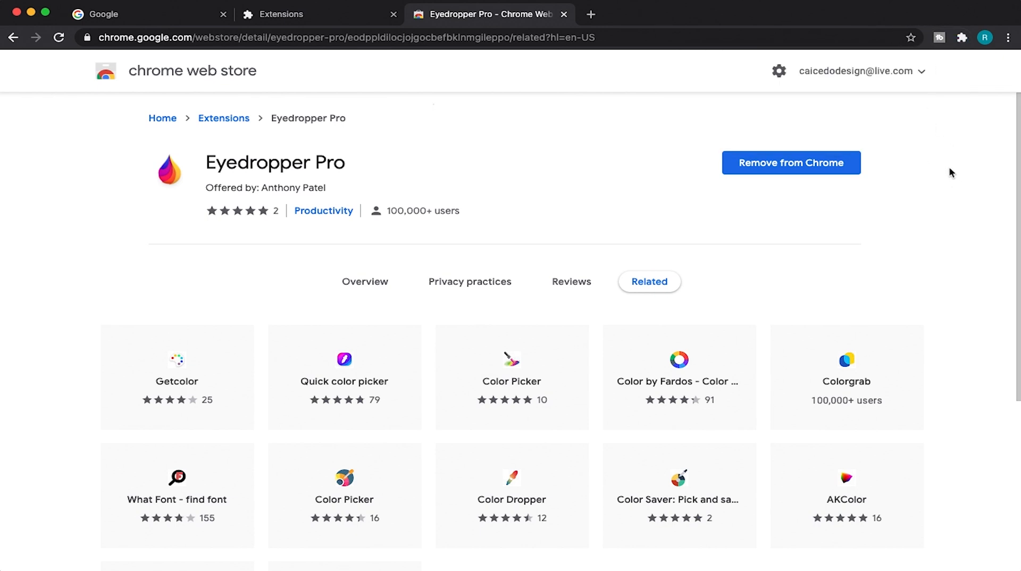
mouse_move(942, 37)
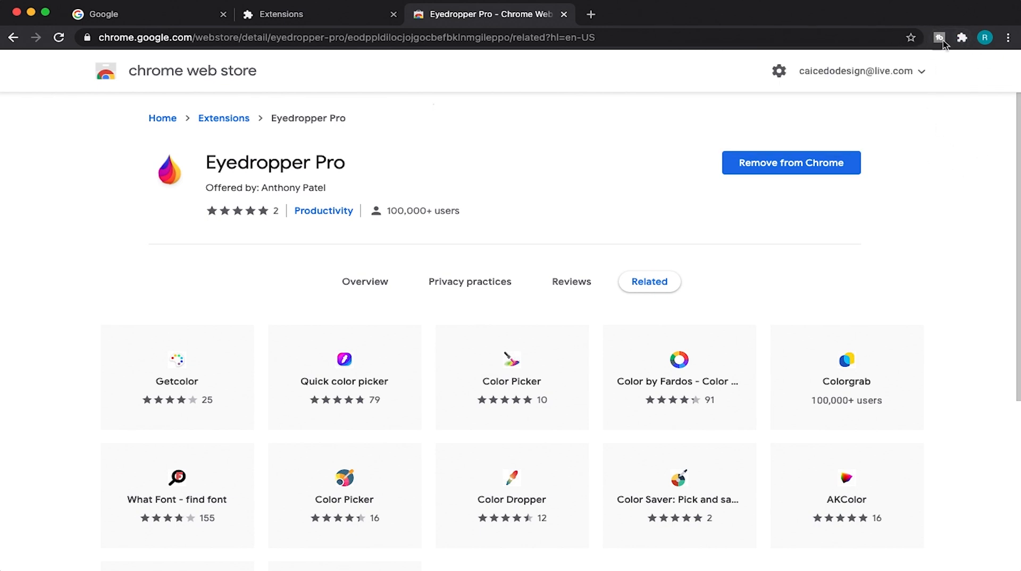
mouse_move(970, 44)
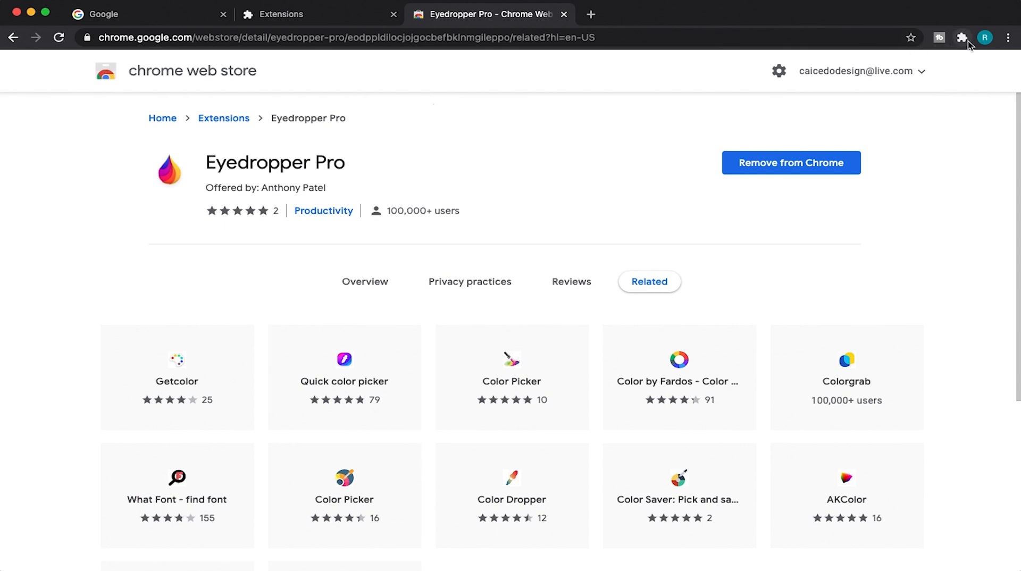
mouse_move(967, 44)
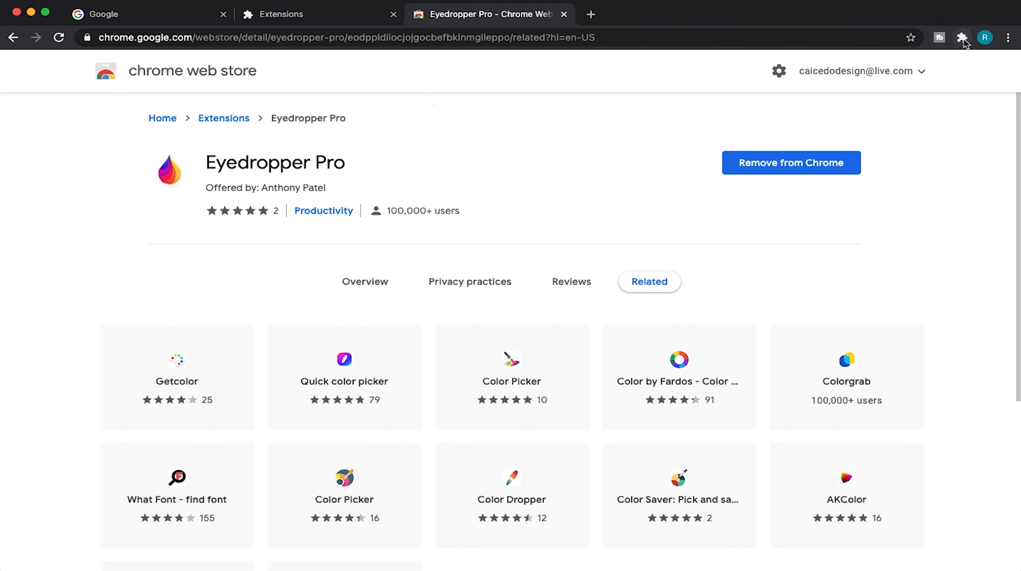
left_click(961, 38)
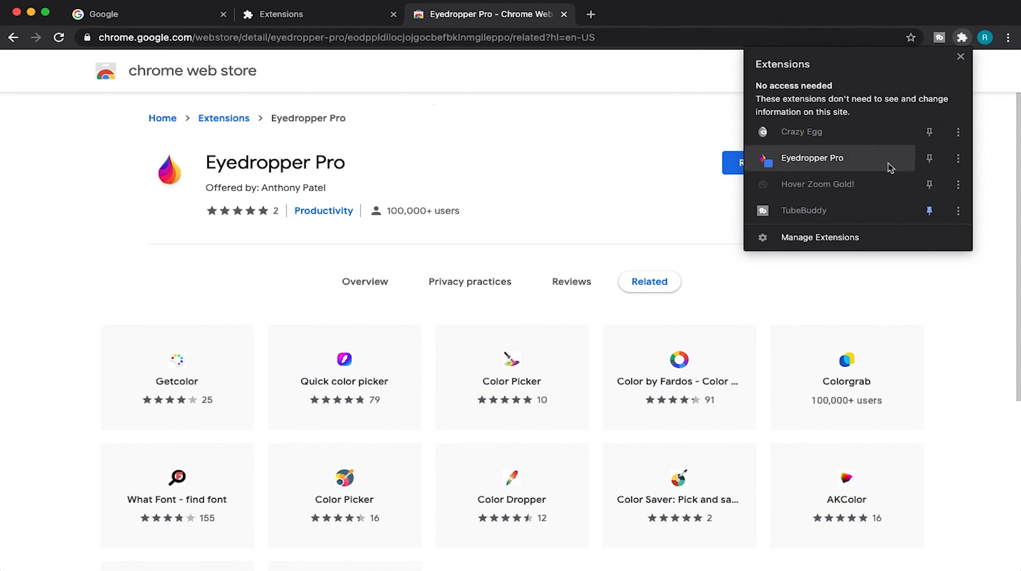
mouse_move(929, 158)
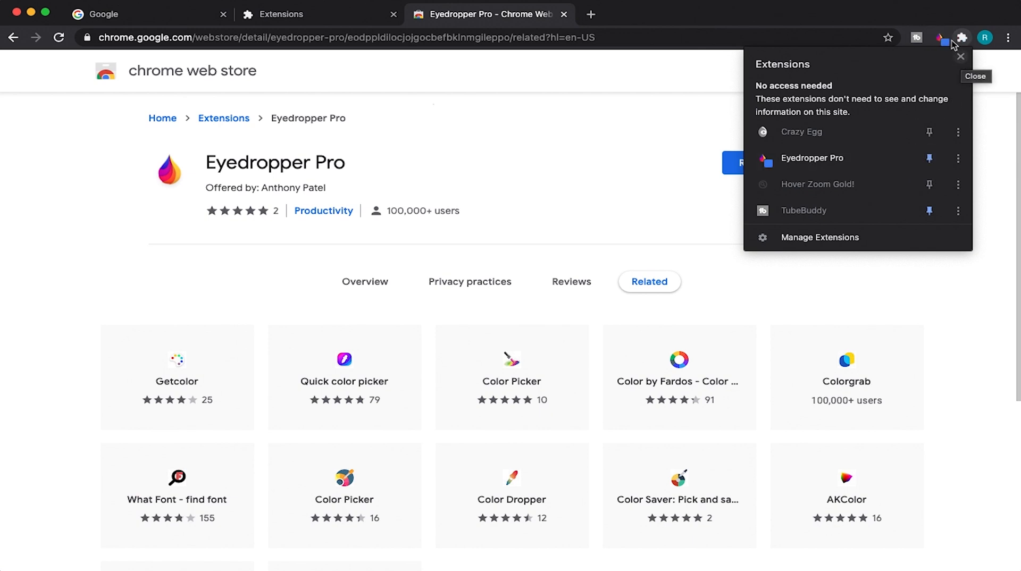
mouse_move(713, 122)
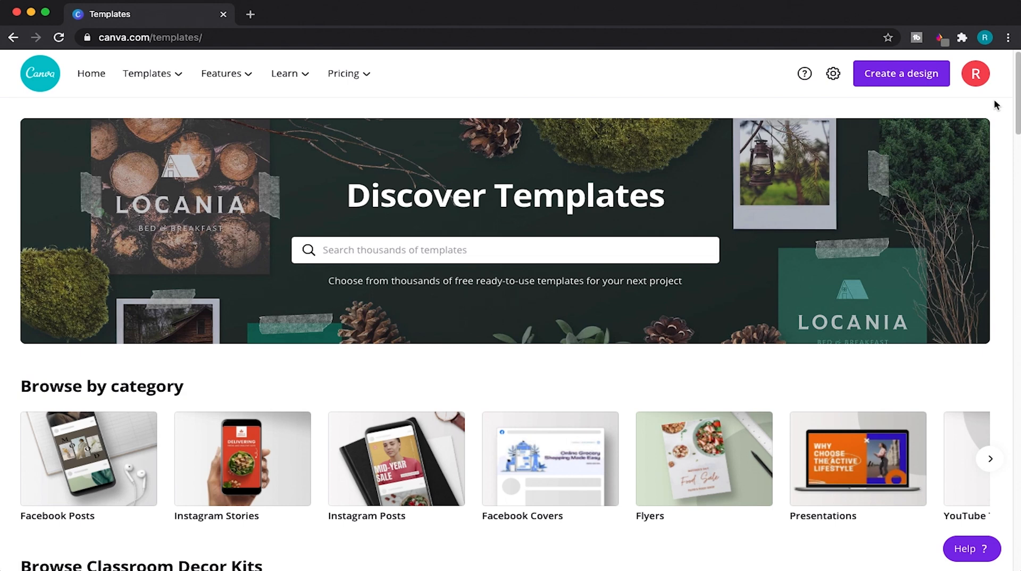
Start a new Poster design from Canva's Create a design menu.
left_click(900, 73)
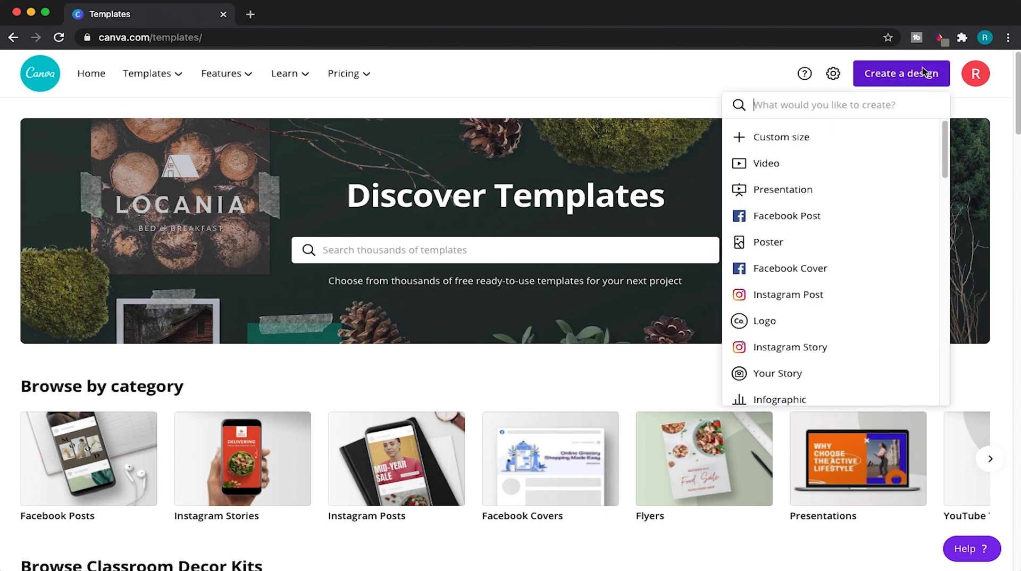
mouse_move(767, 242)
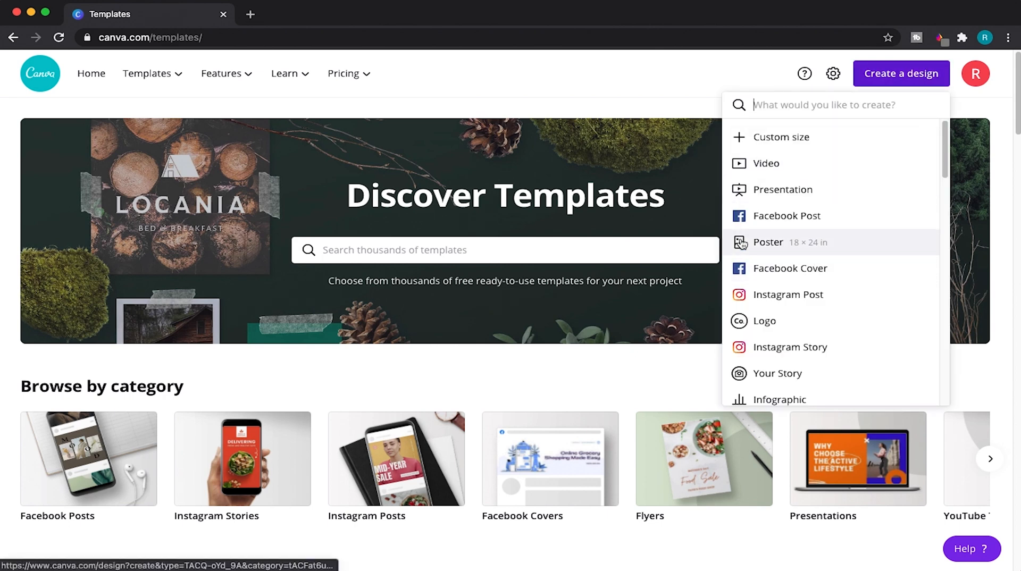
left_click(766, 242)
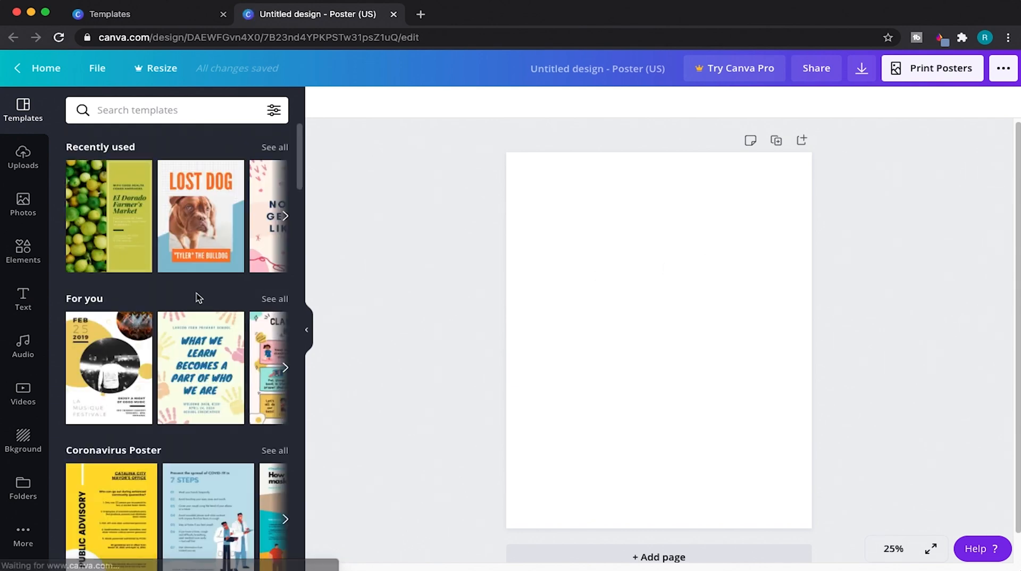
mouse_move(96, 216)
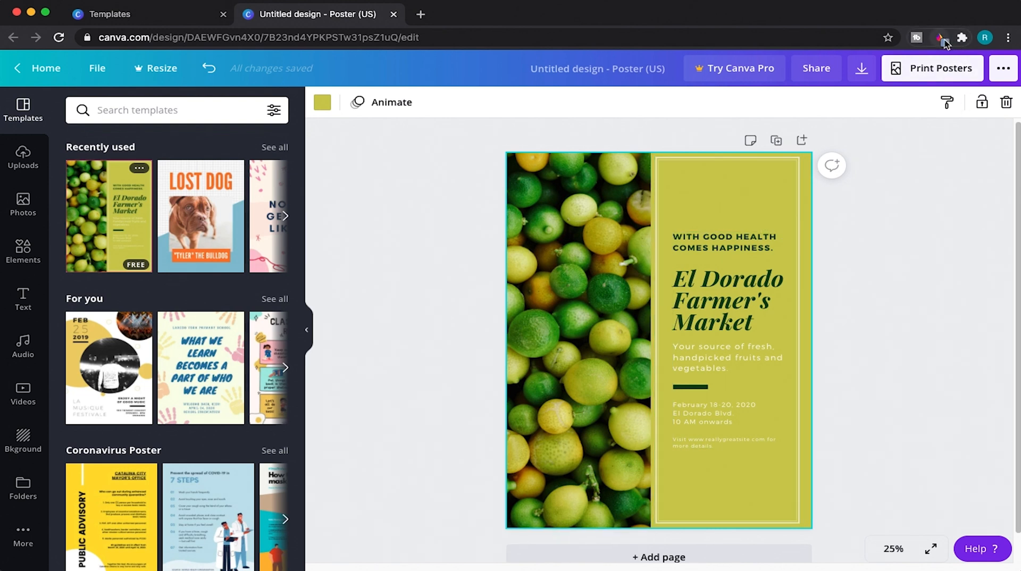
Launch Eyedropper Pro's colour picker over the Farmer's Market poster.
left_click(941, 38)
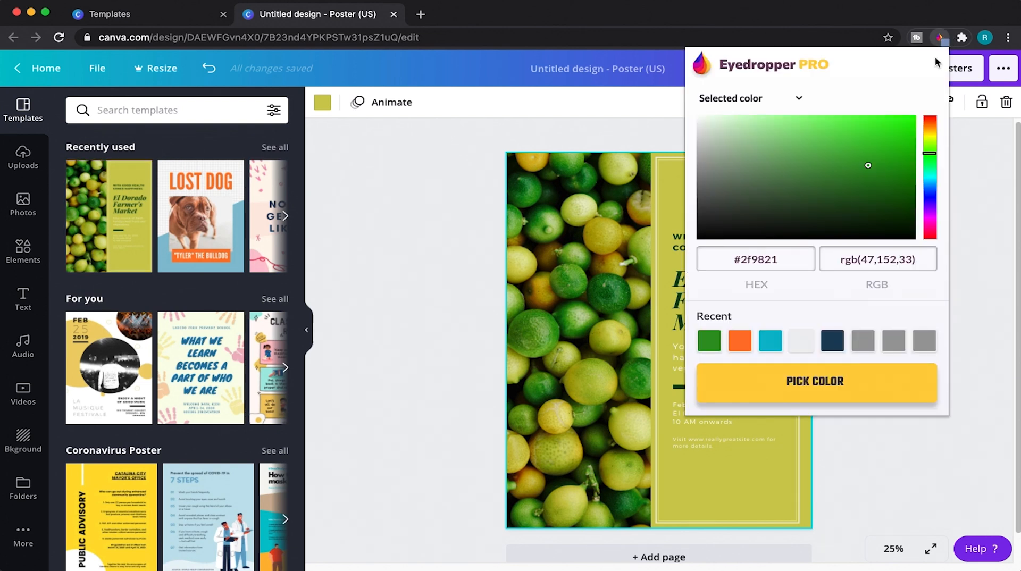
mouse_move(877, 164)
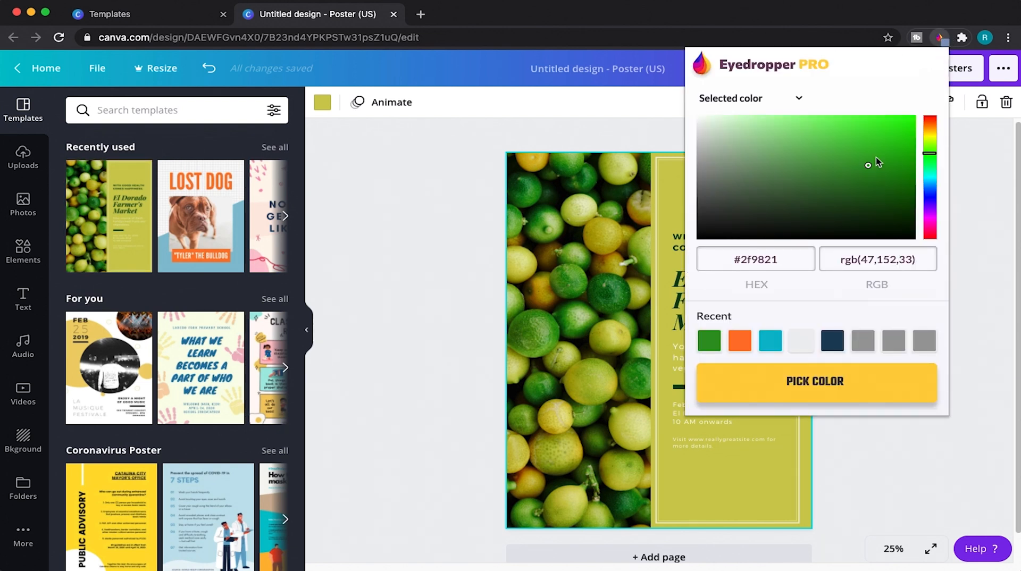
mouse_move(748, 297)
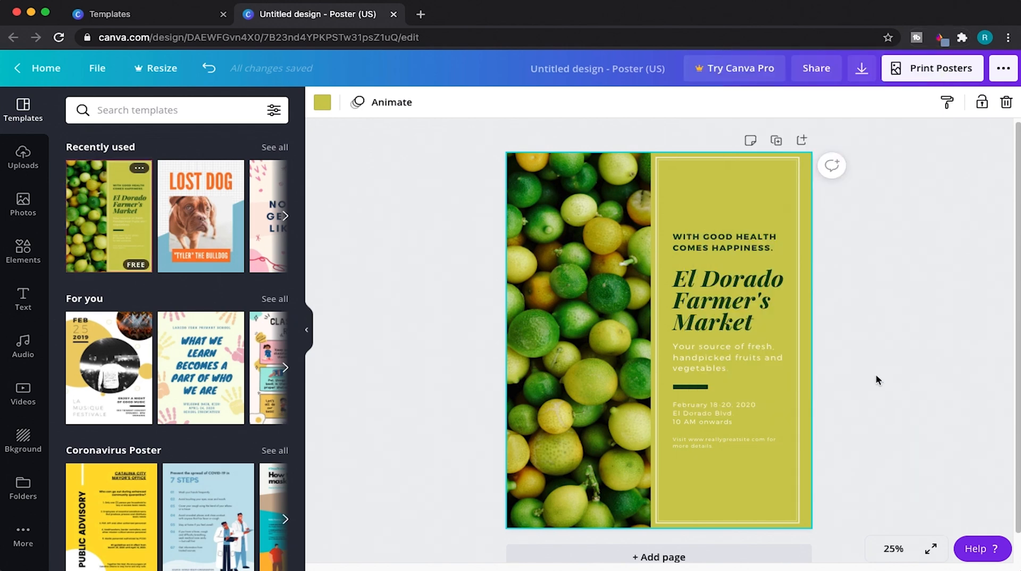
mouse_move(427, 311)
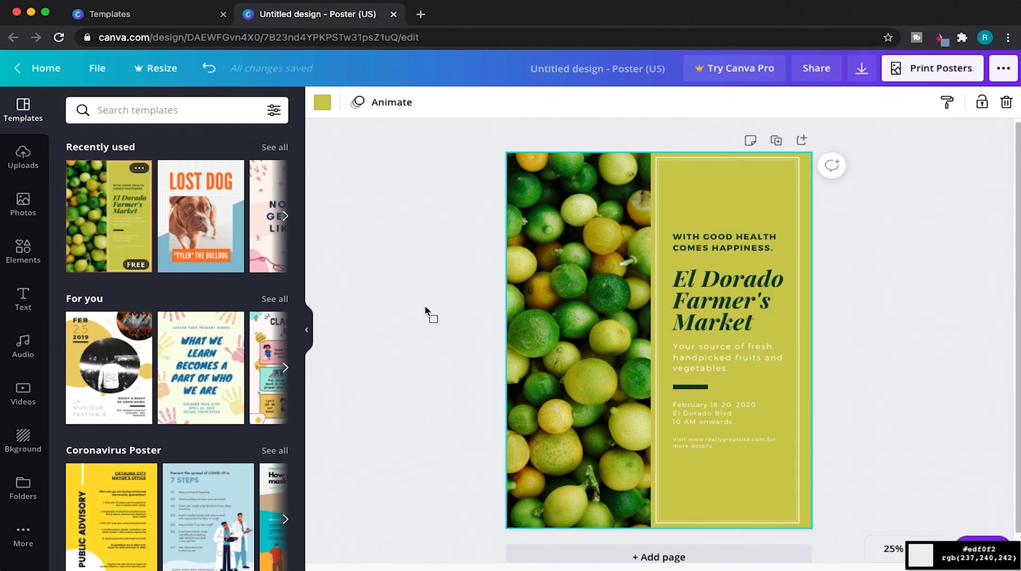
mouse_move(466, 306)
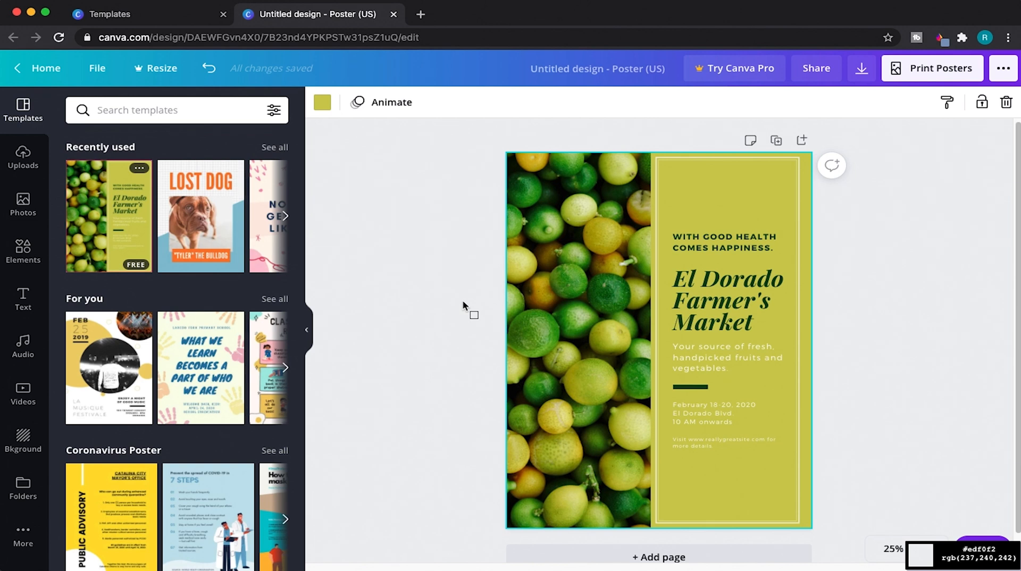
mouse_move(476, 303)
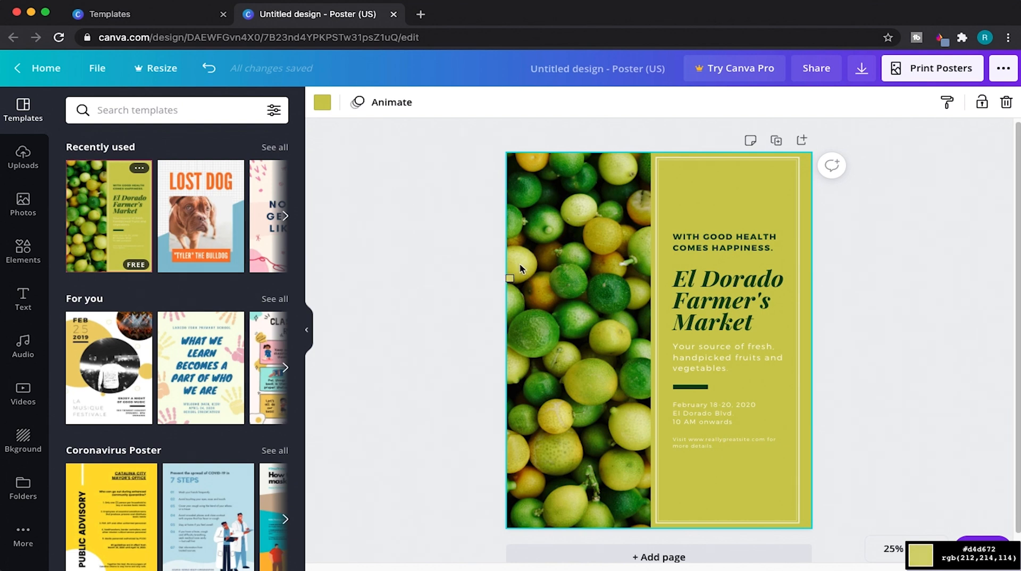
mouse_move(567, 226)
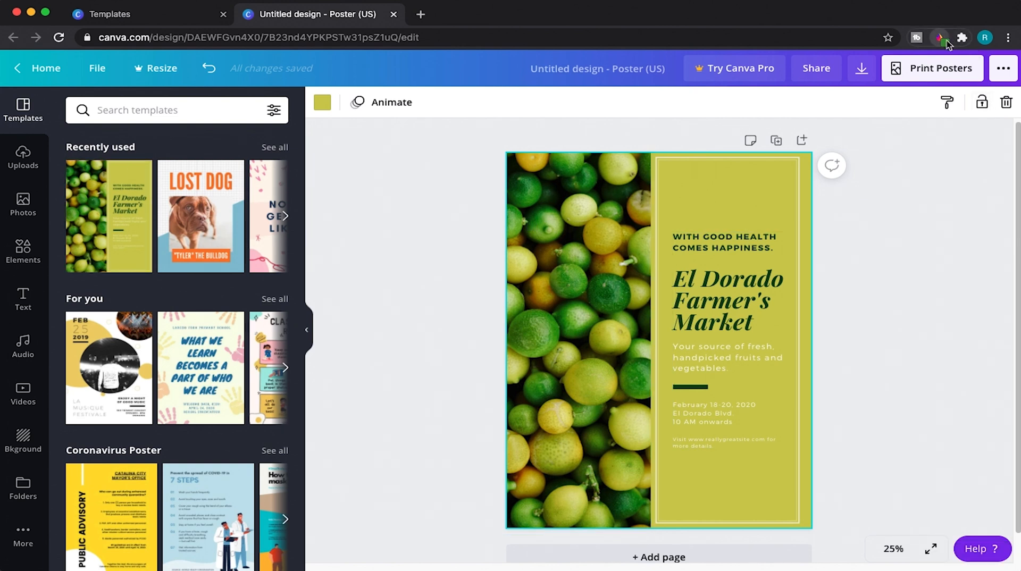
Change the poster background to the custom colour #399234 and keep it.
left_click(943, 39)
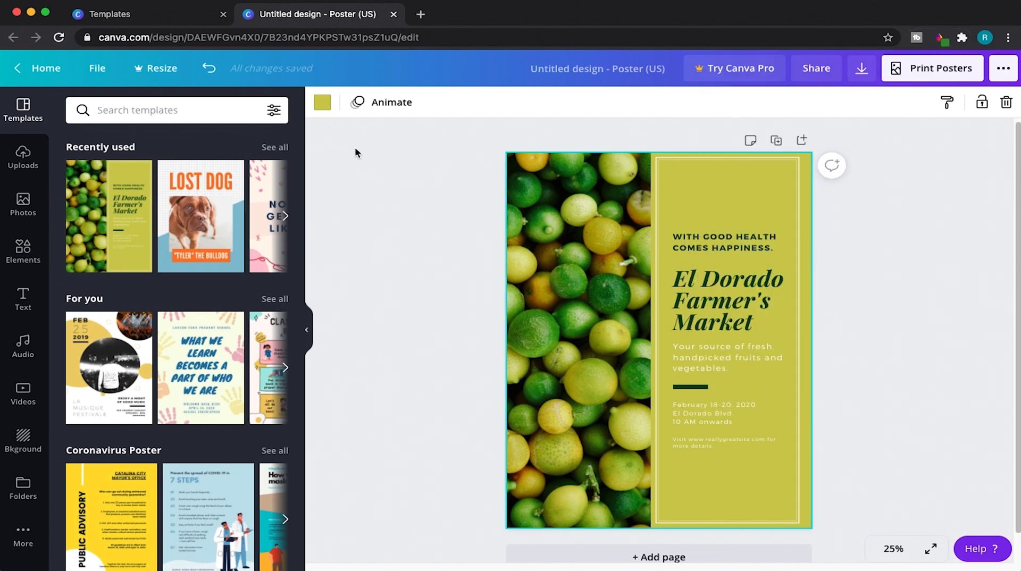
mouse_move(321, 102)
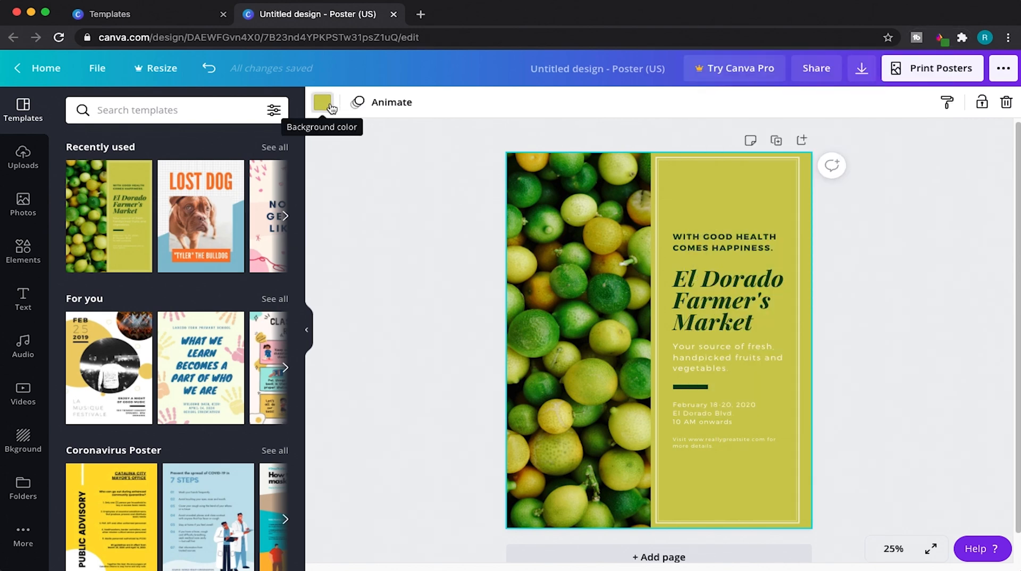
left_click(322, 102)
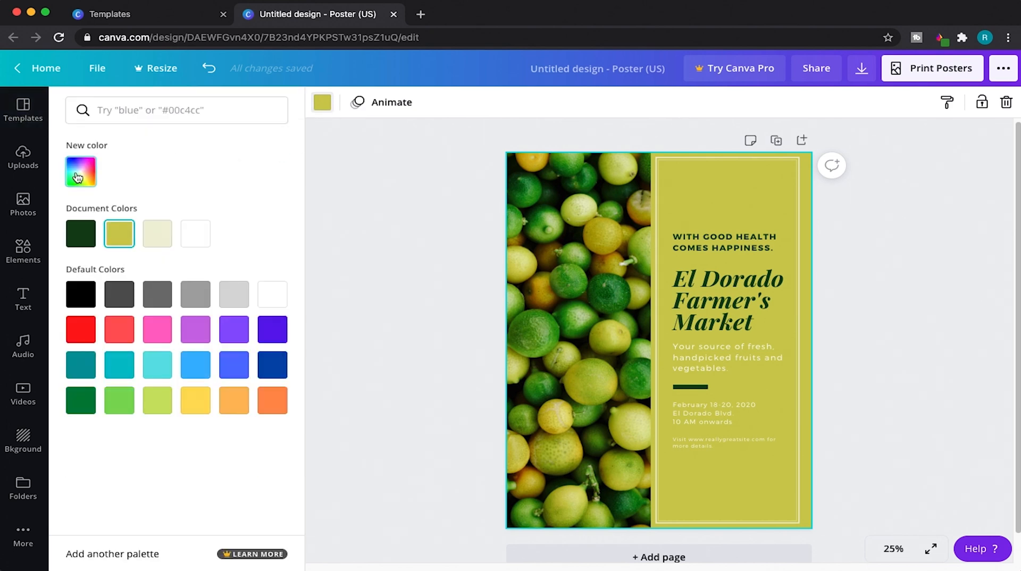
left_click(80, 171)
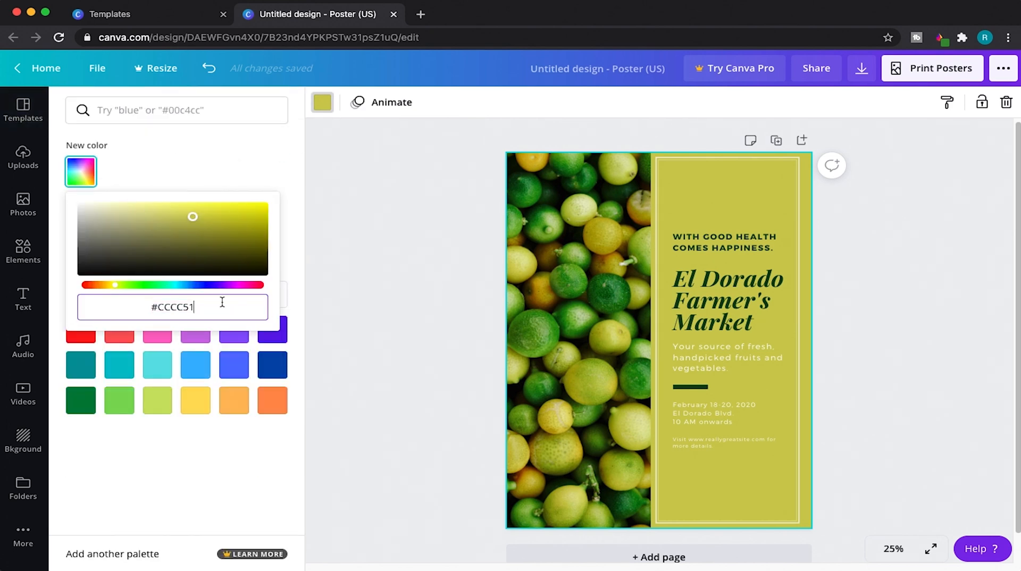
type("#399234")
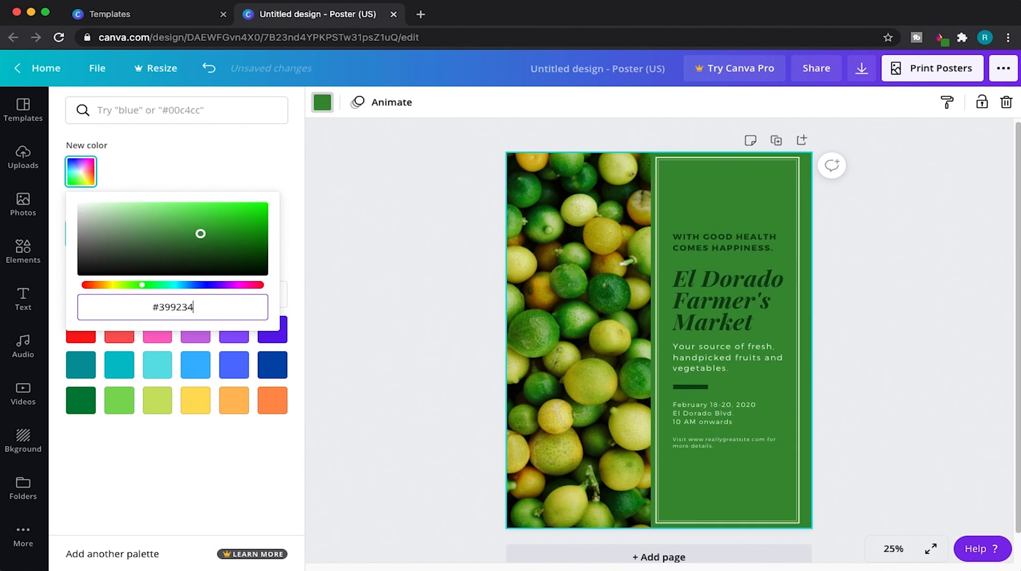
left_click(22, 109)
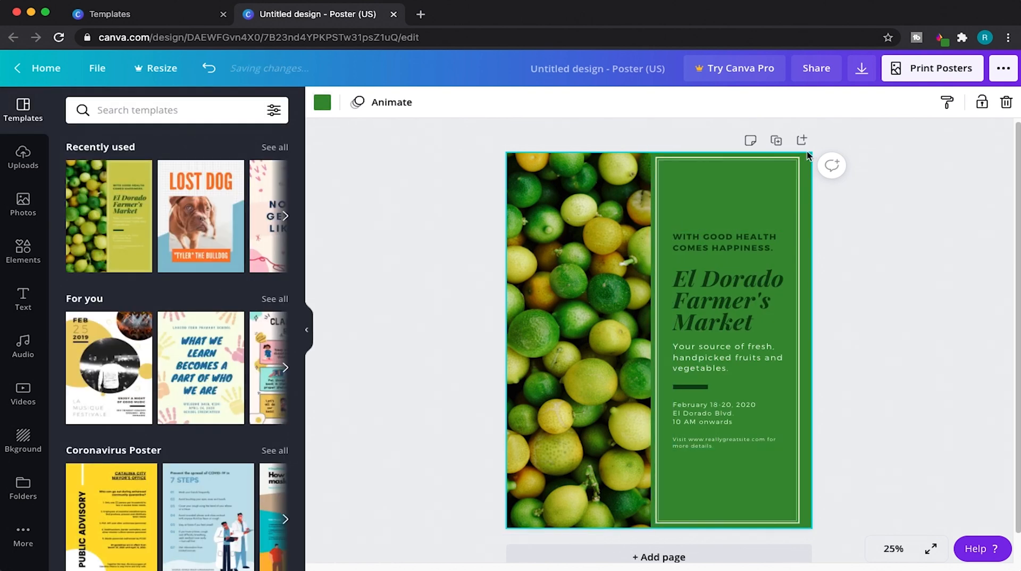